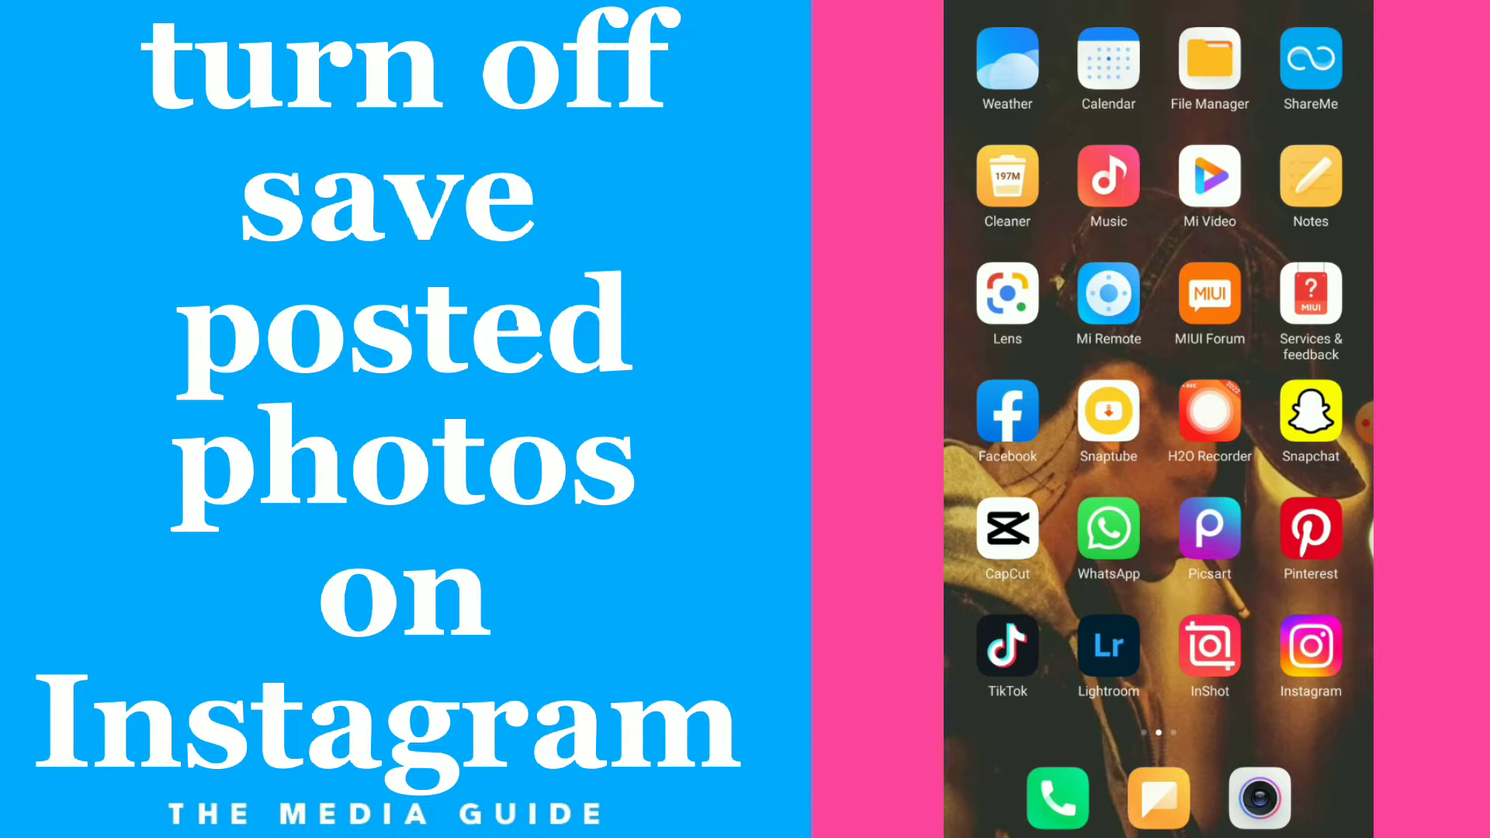
Launch Instagram and go to Settings > Account, scrolling to Original posts.
left_click(1310, 657)
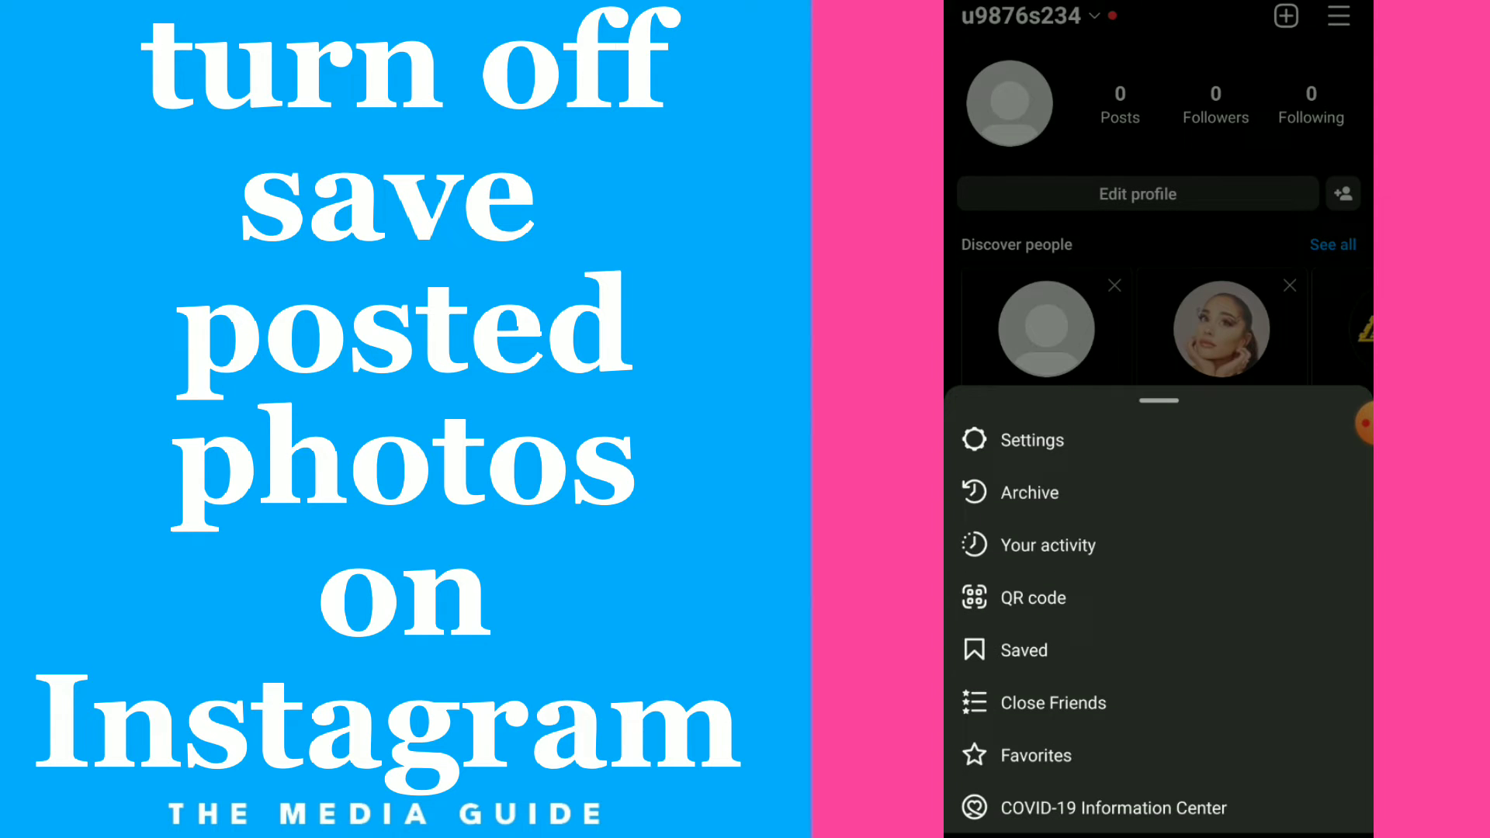
left_click(1032, 440)
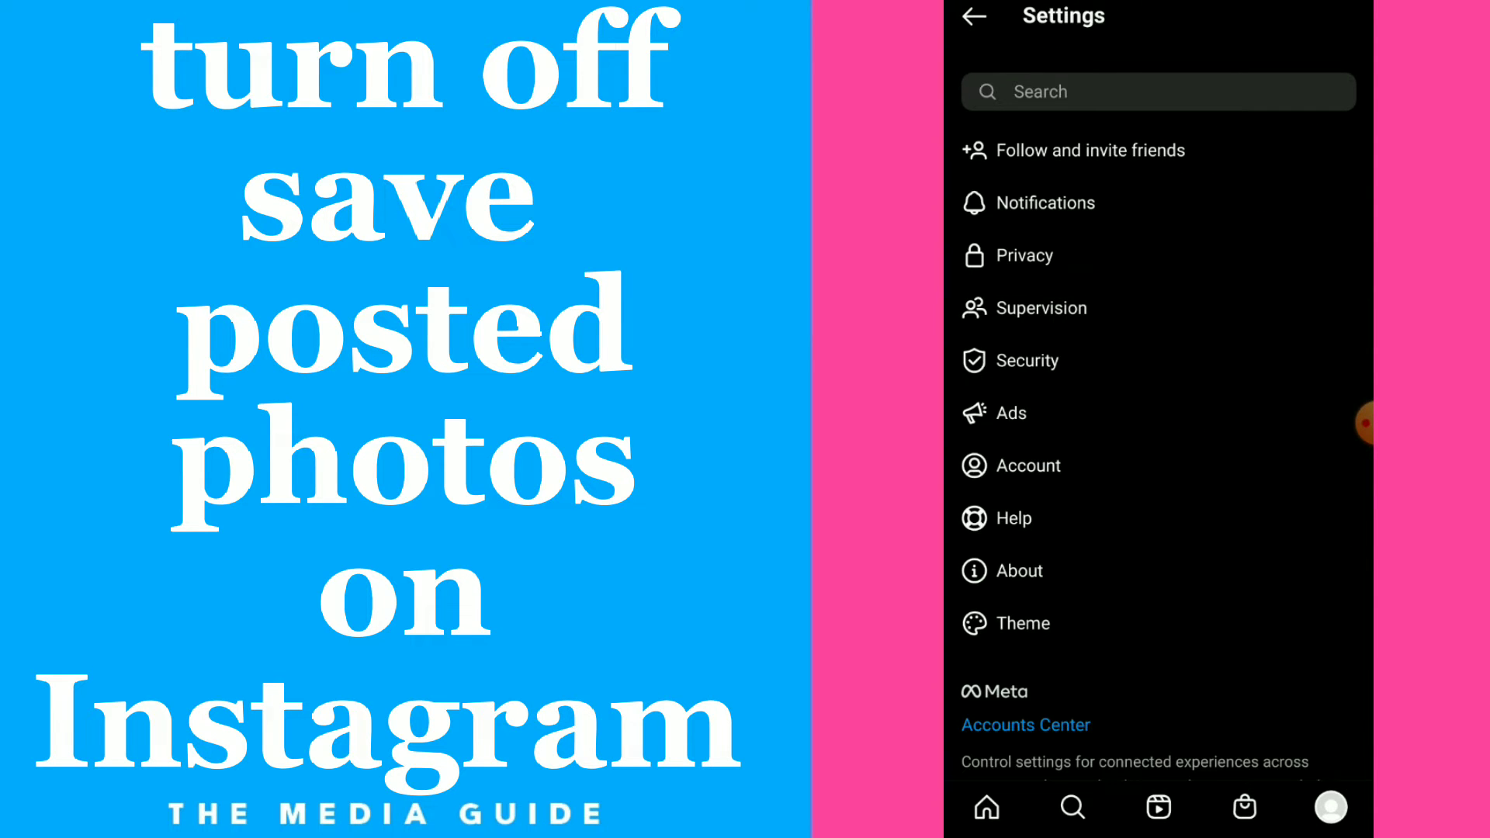
left_click(1029, 466)
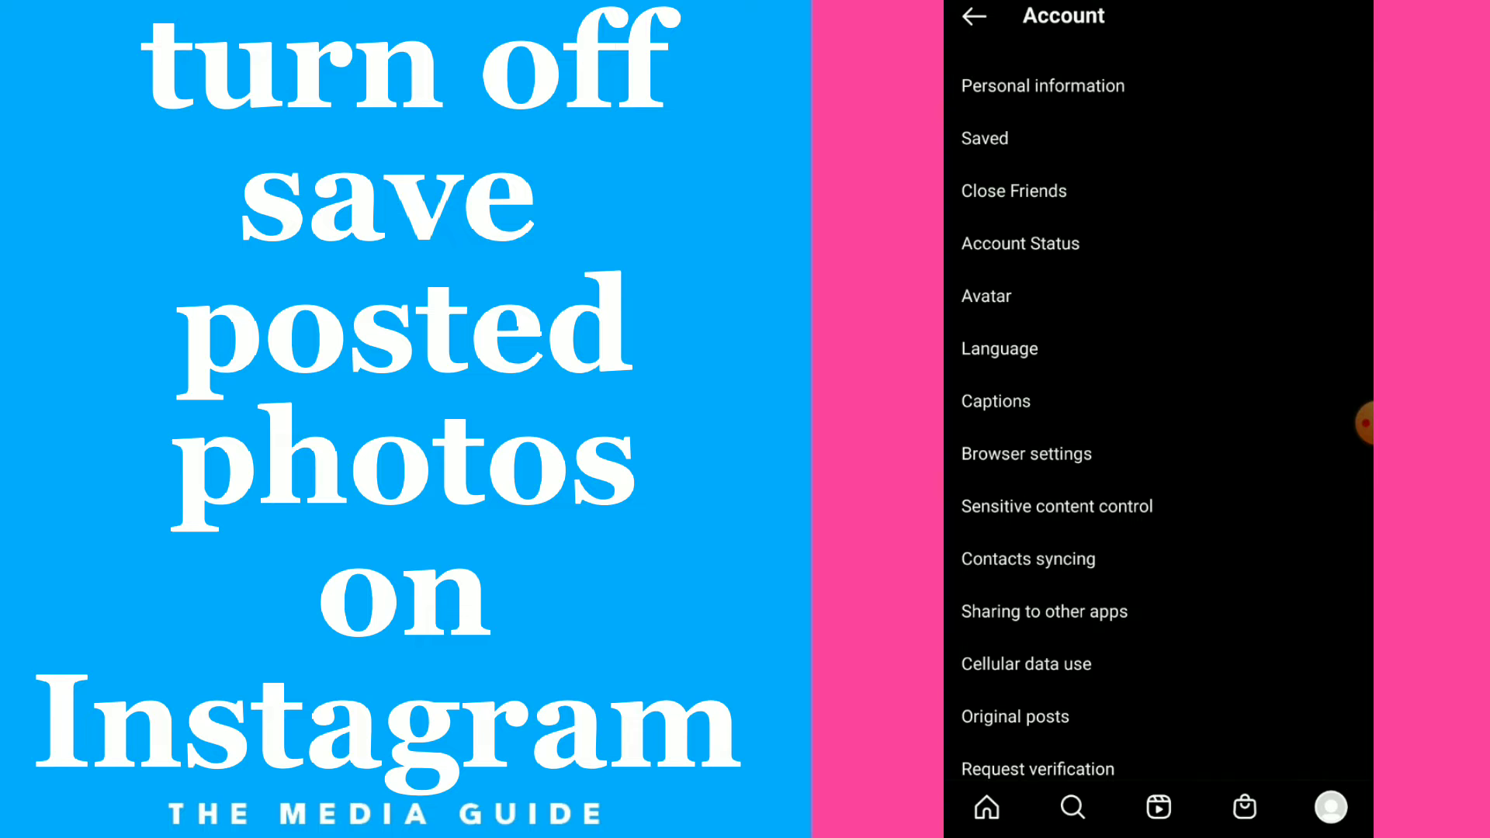
scroll("down", 3)
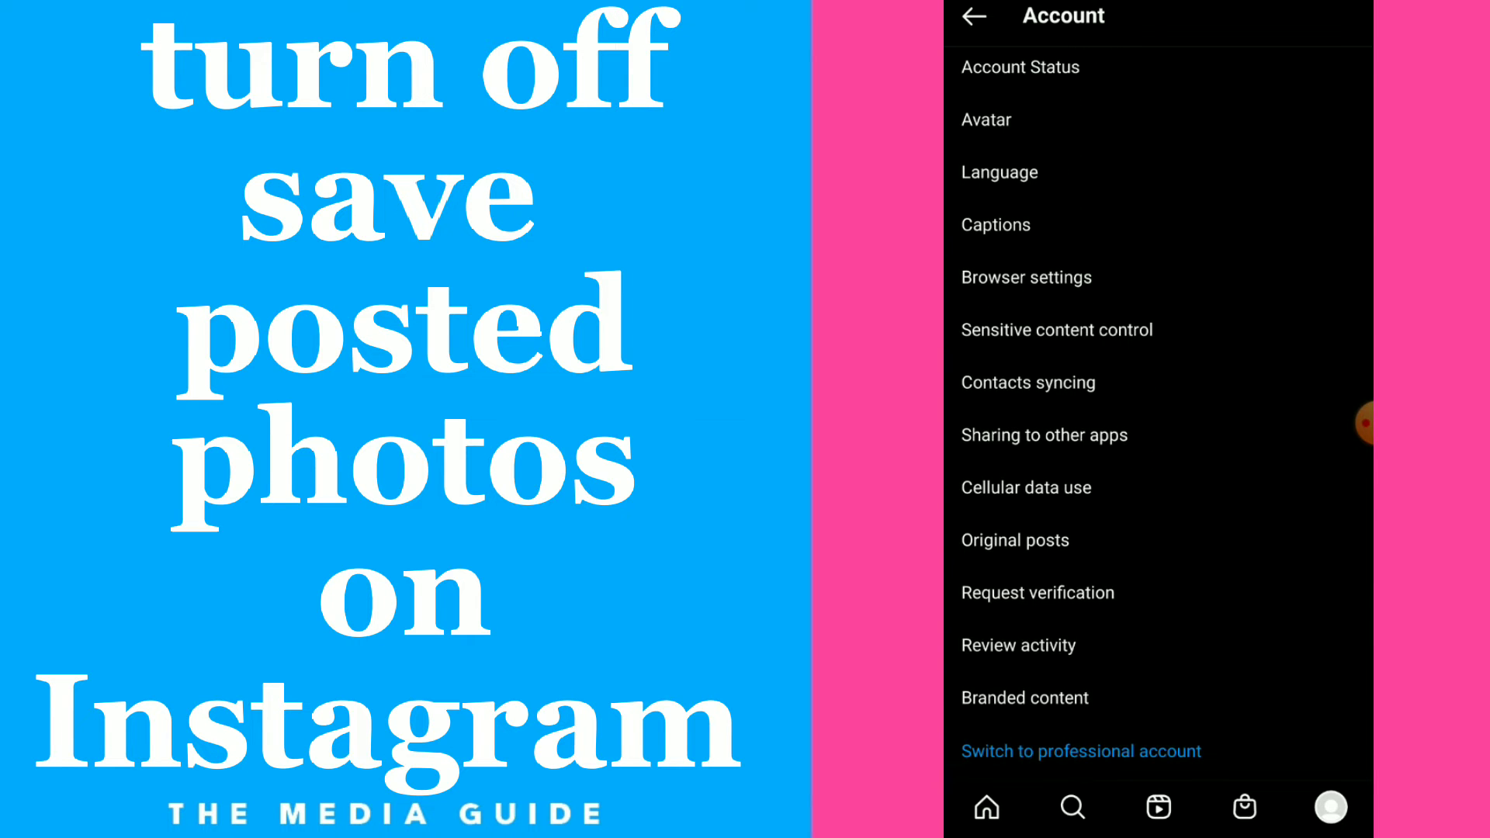
Under Original posts, turn off Save posted photos while Save posted videos stays on.
left_click(1015, 540)
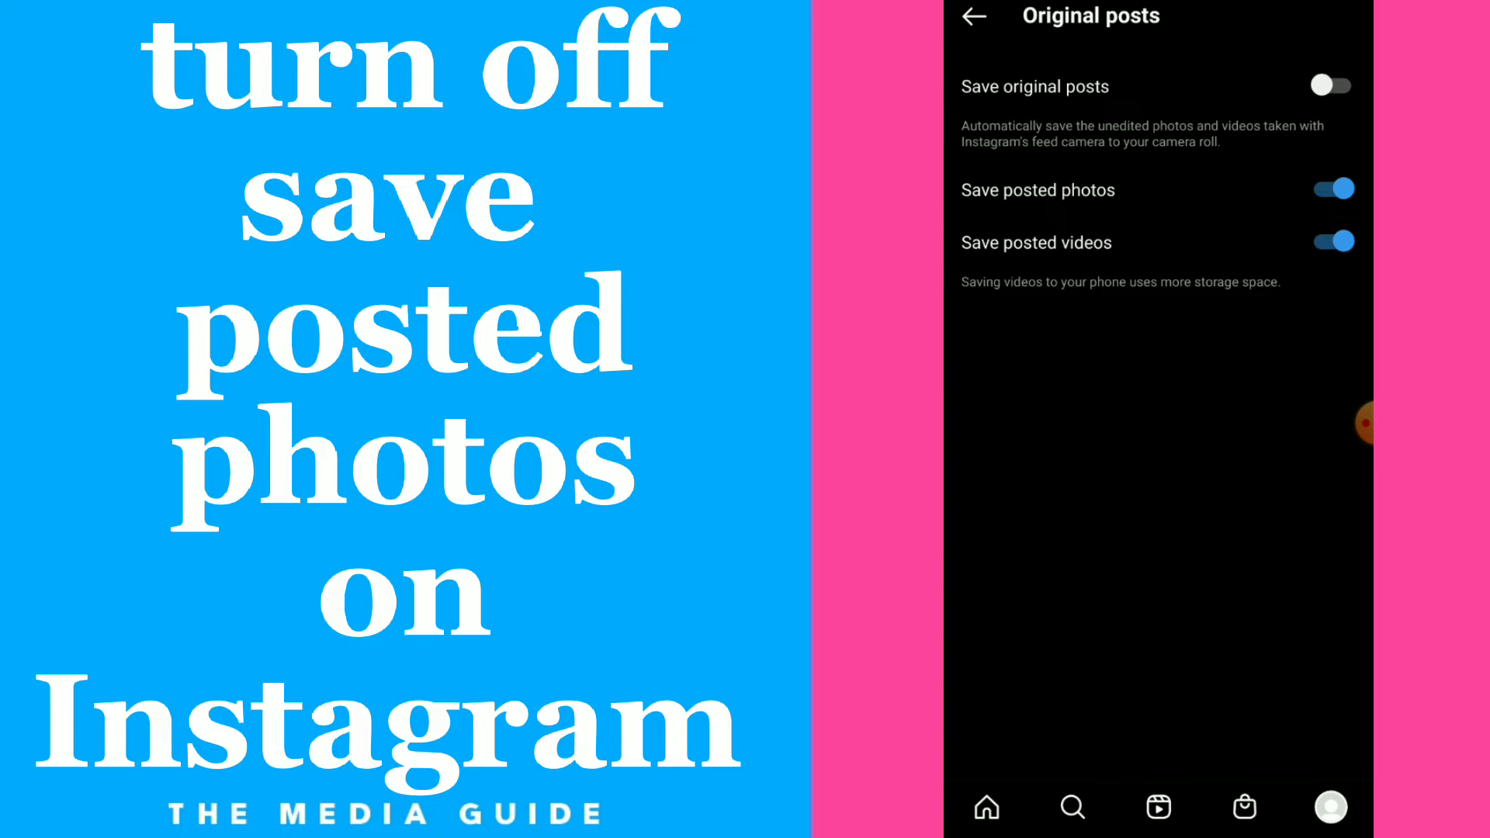
left_click(1330, 190)
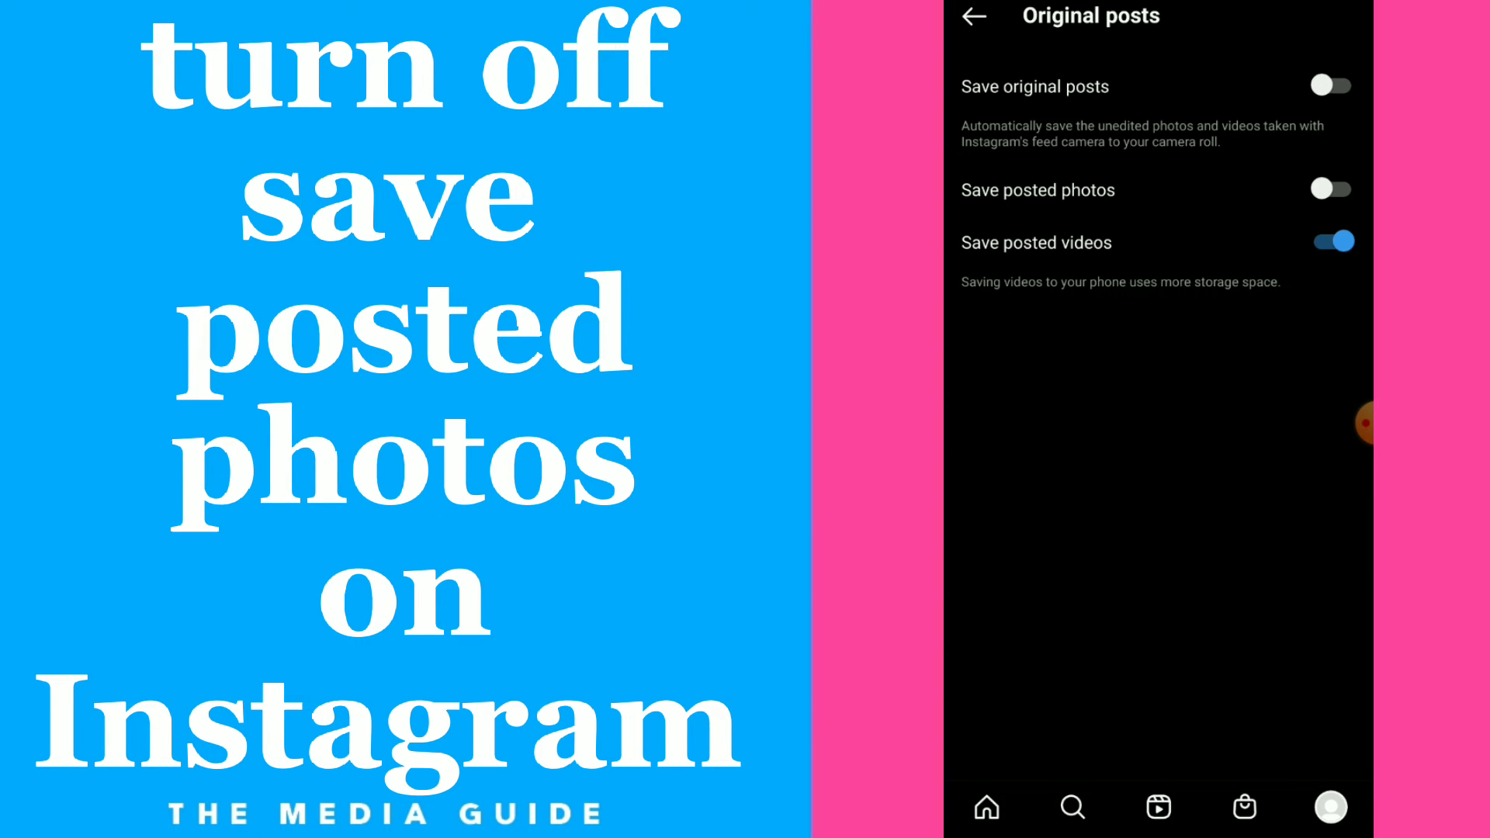
Back out through Account and Settings to the Instagram profile page.
left_click(971, 16)
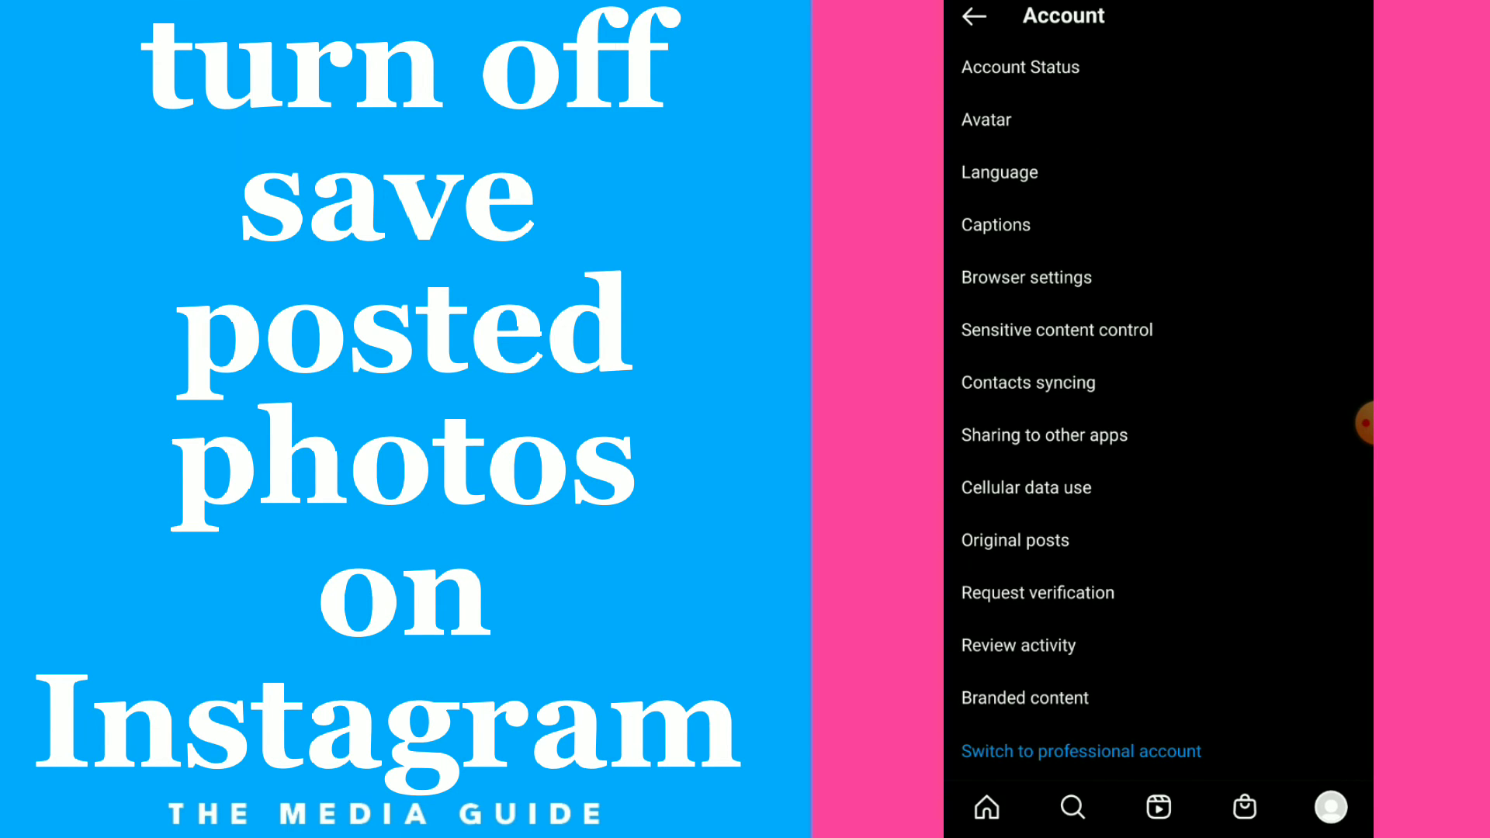
left_click(971, 17)
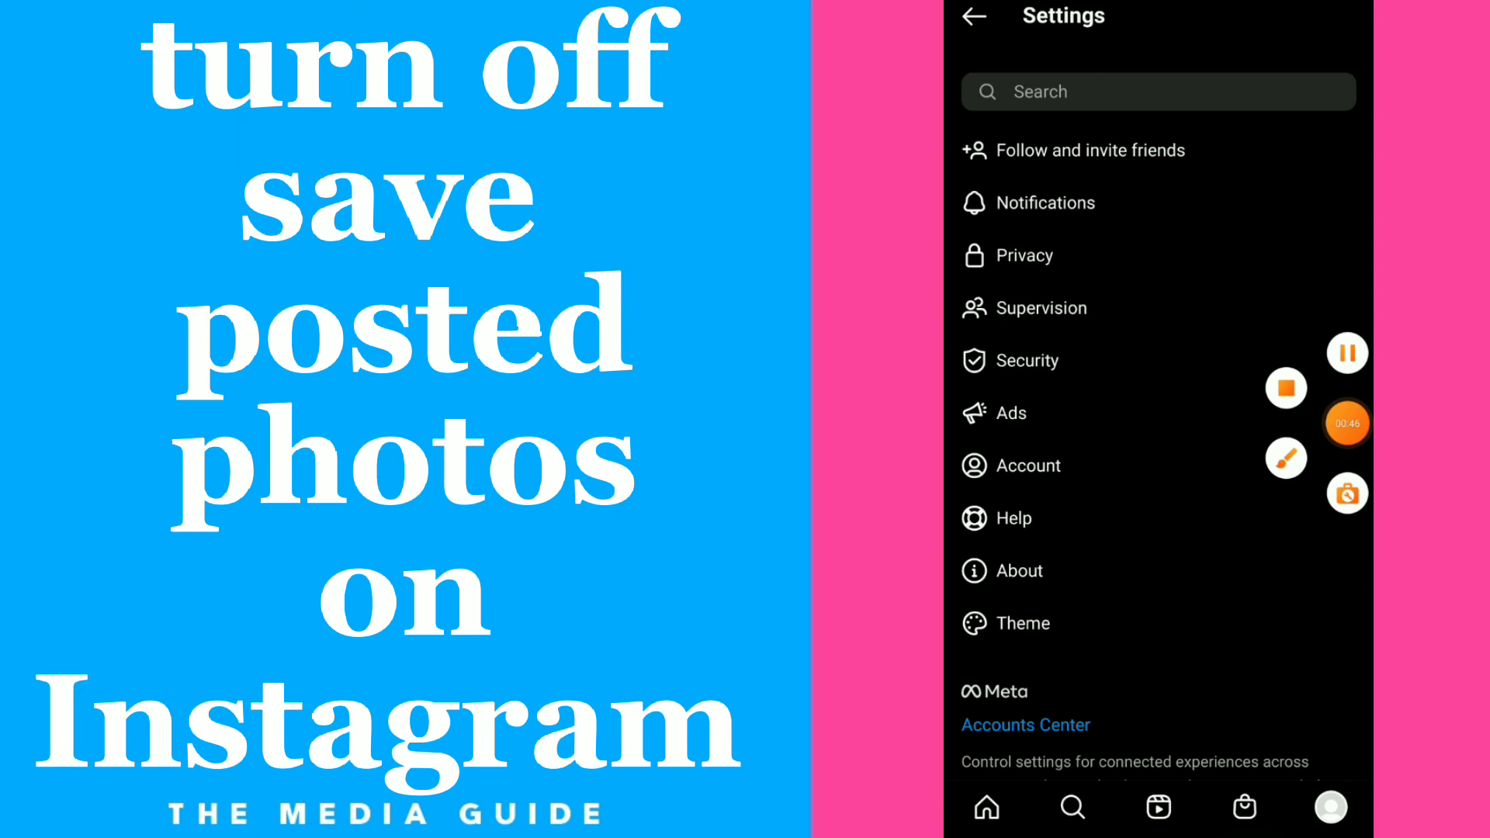
left_click(974, 16)
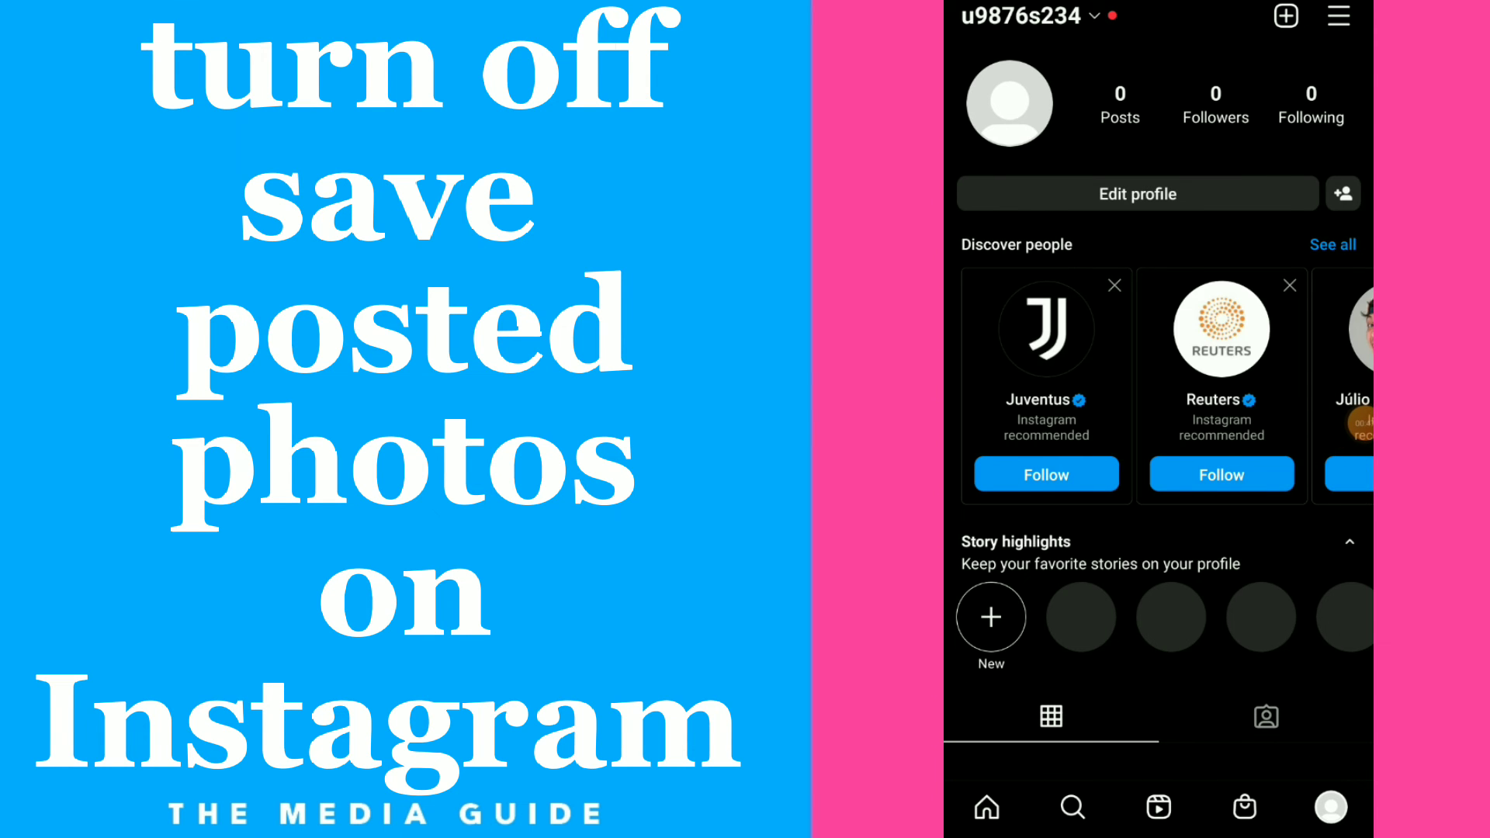